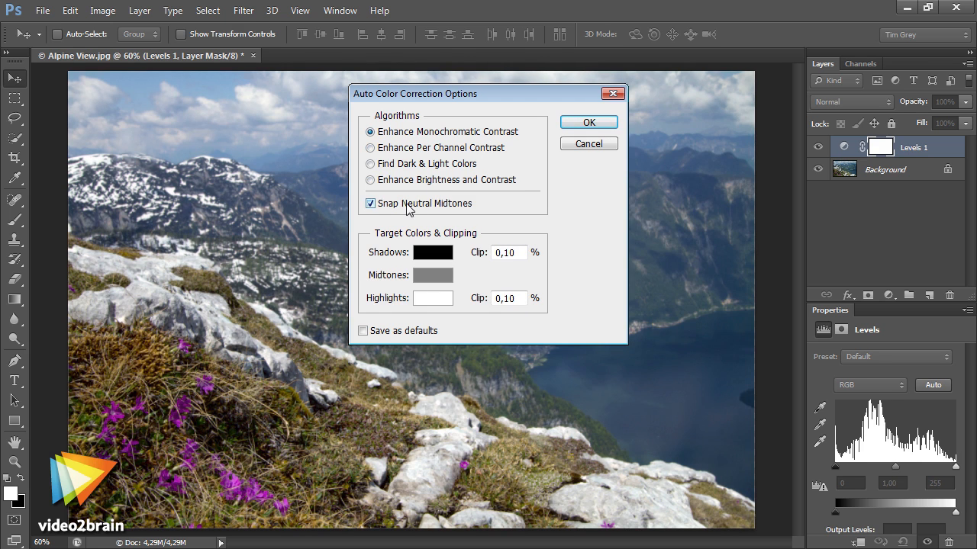
# Step: Confirm auto color correction with Snap Neutral Midtones and Enhance Monochromatic Contrast
pyautogui.click(589, 122)
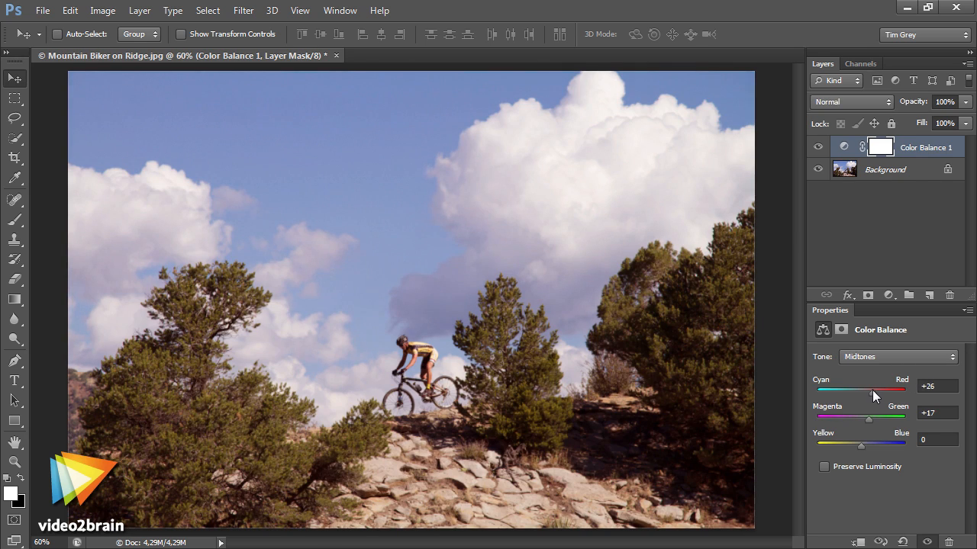
# Step: Set midtone Color Balance to Cyan-Red +26 and Magenta-Green +17
pyautogui.click(824, 467)
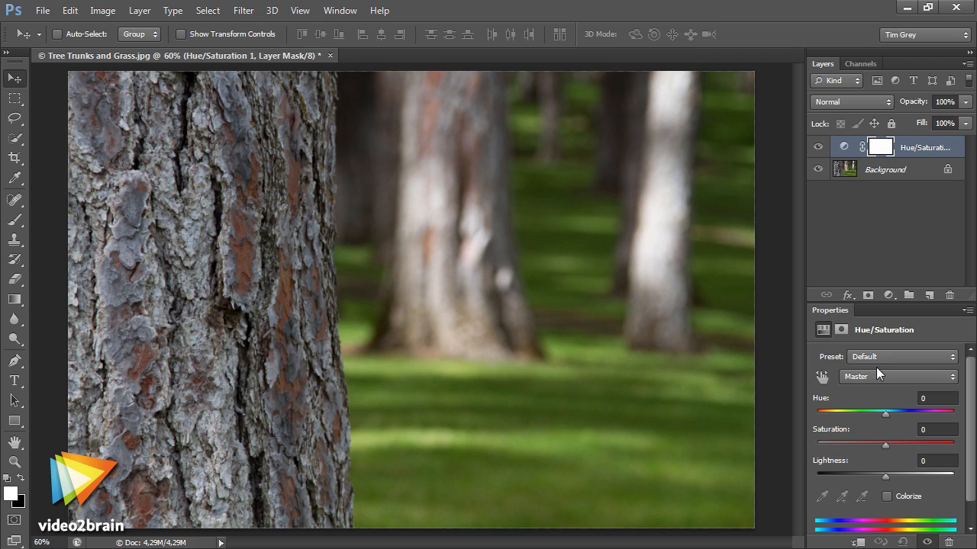
# Step: Raise the Hue/Saturation layer's Saturation to about +88 so bark and grass turn vivid
pyautogui.moveTo(885, 446); pyautogui.dragTo(946, 445)
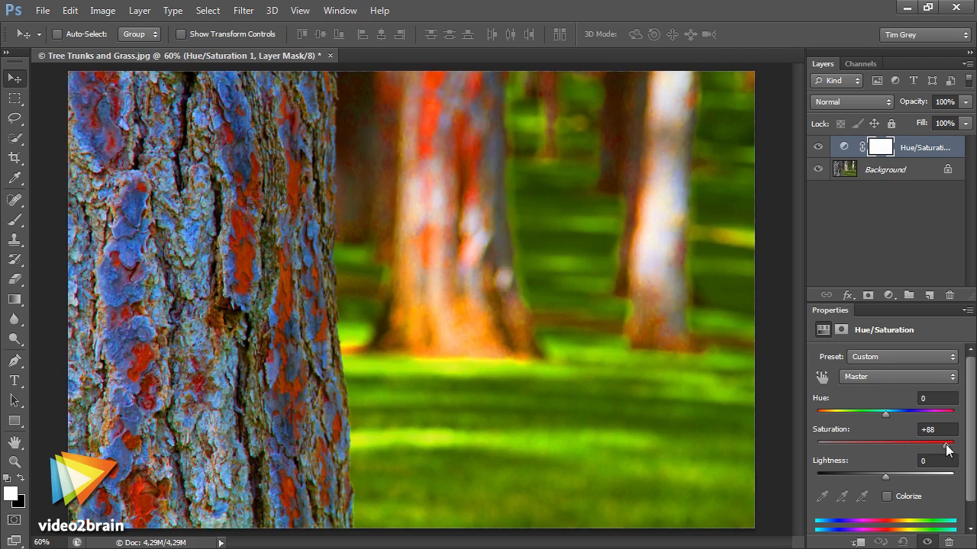
pyautogui.moveTo(946, 442); pyautogui.dragTo(818, 442)
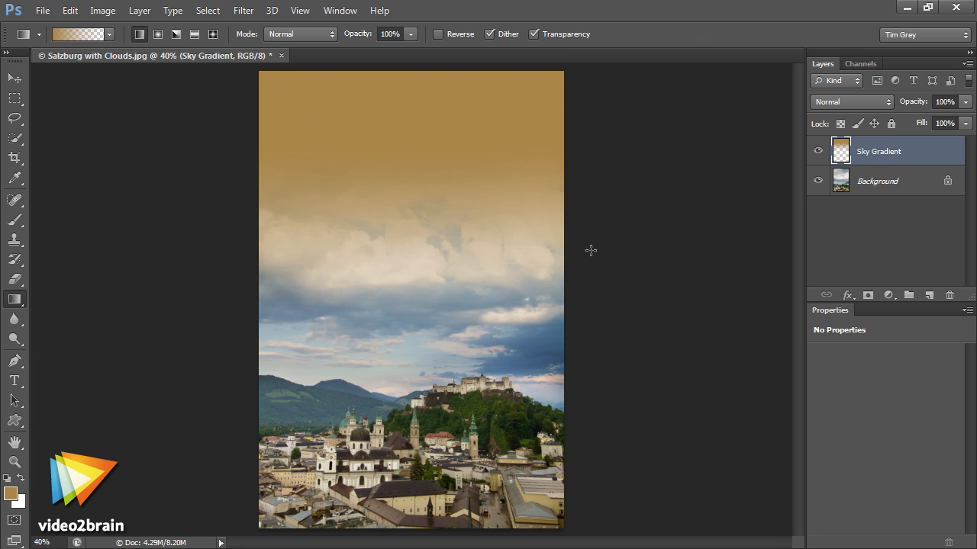
# Step: Tint the upper sky golden with the Sky Gradient layer and compare against the Background layer
pyautogui.click(818, 180)
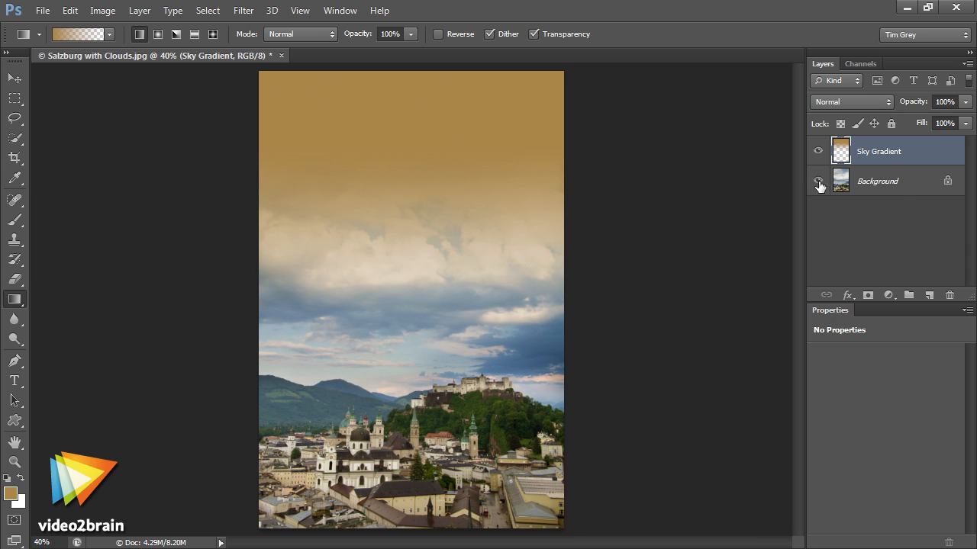
pyautogui.click(852, 101)
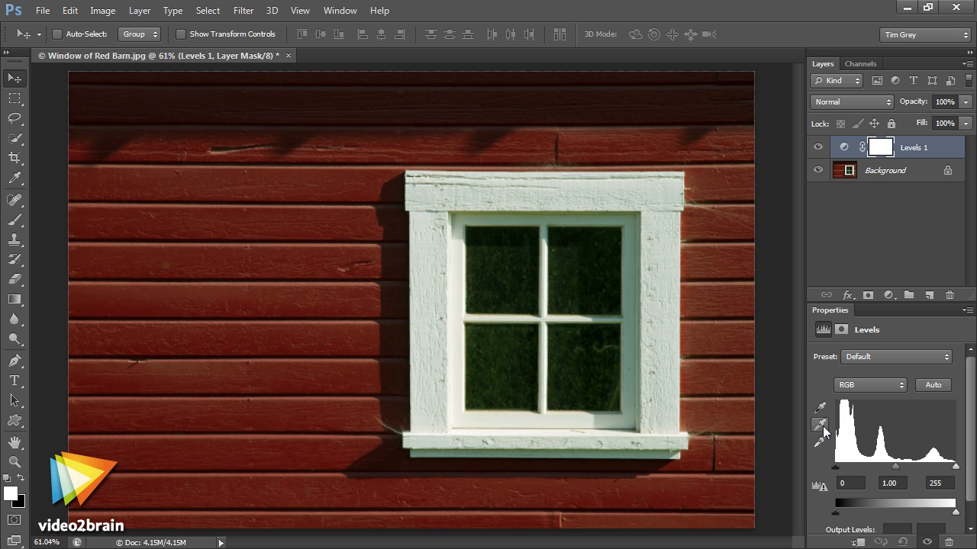
# Step: Set the Levels gray-point target color to barn red a72525 via the Color Picker
pyautogui.click(821, 424)
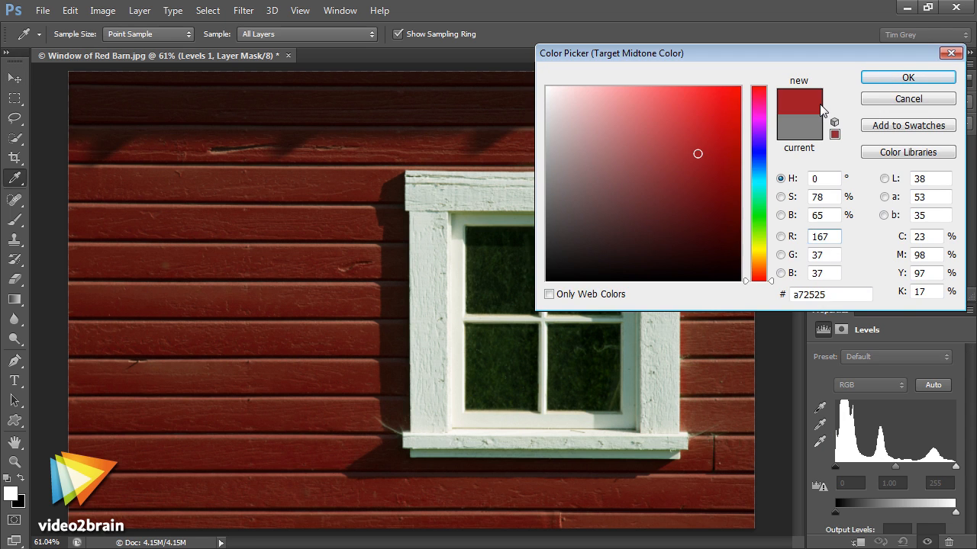
pyautogui.click(900, 76)
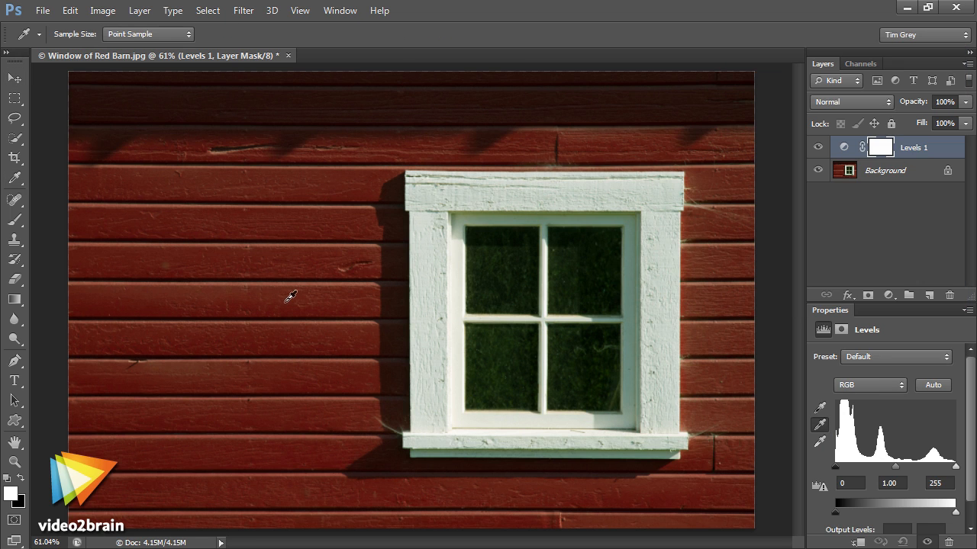